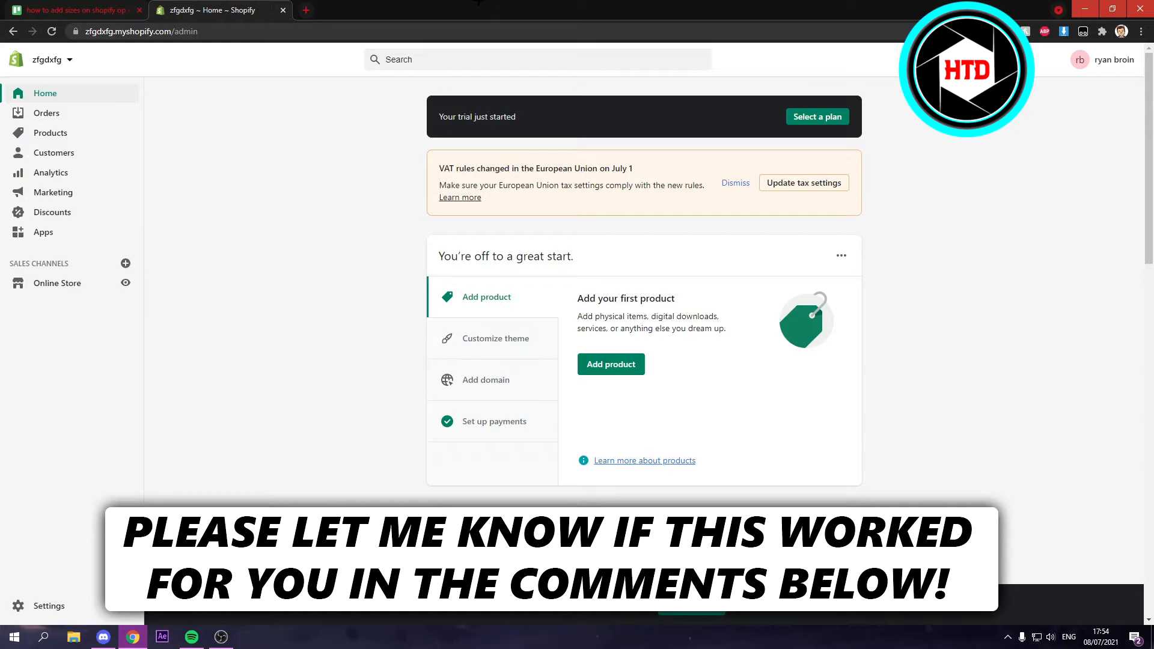
{"action": "mouse_move", "coordinate": [50, 132]}
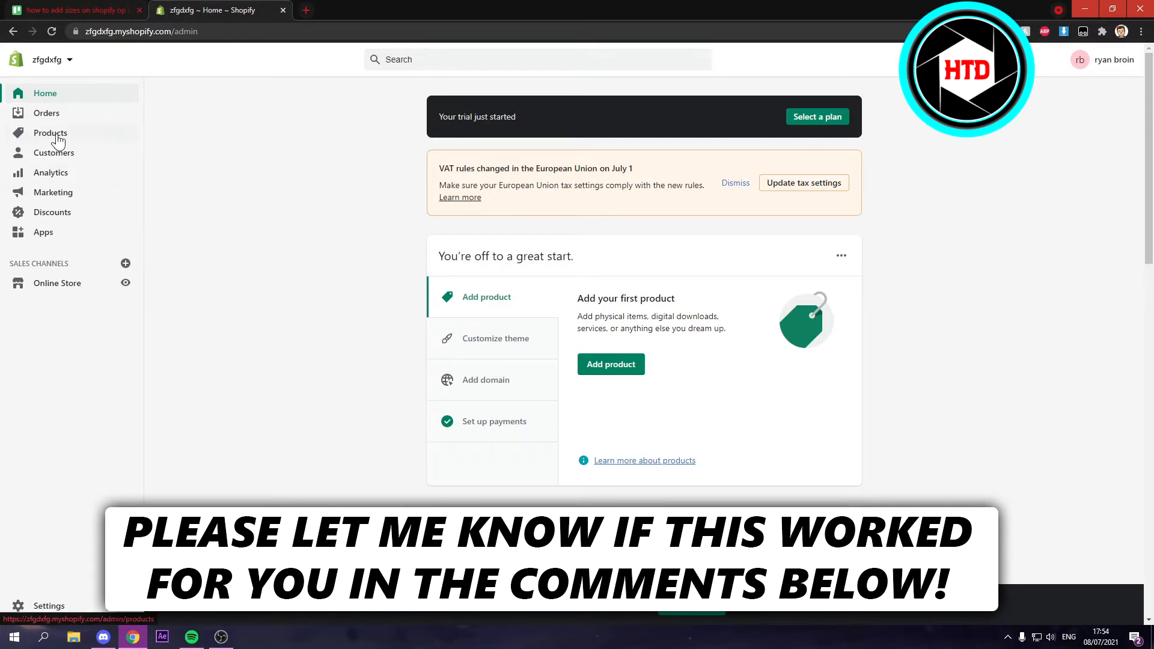
Go to the store's Products list from the admin sidebar
{"action": "left_click", "coordinate": [51, 133]}
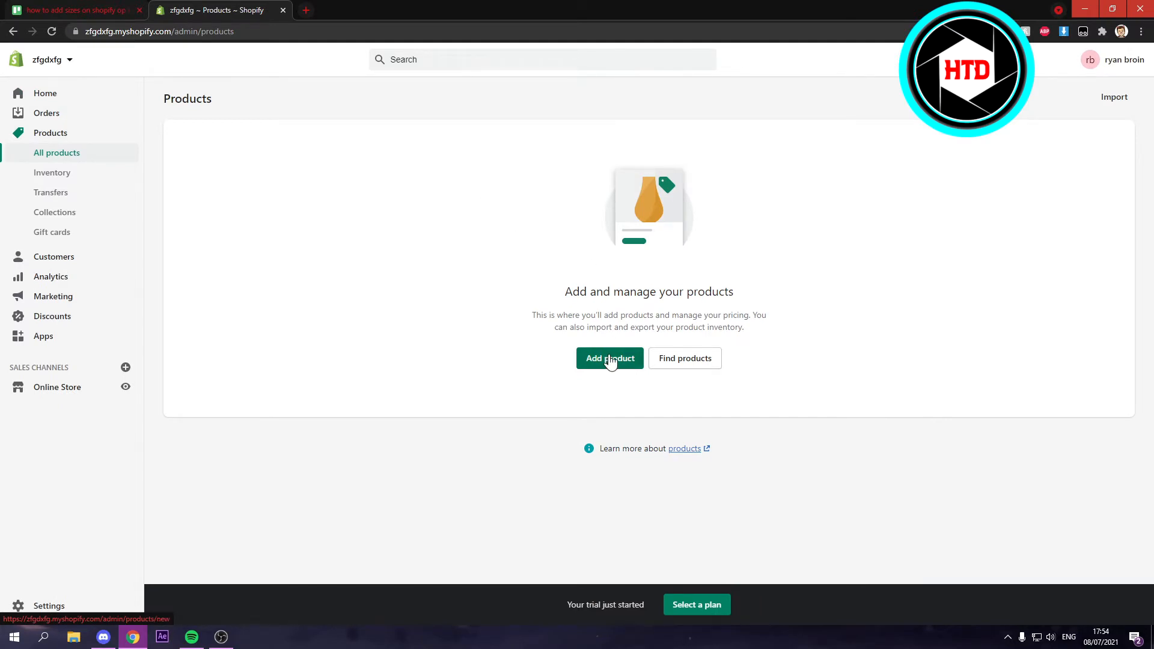
Create a new product and title it 't-shirt', leaving the description empty
{"action": "left_click", "coordinate": [610, 358]}
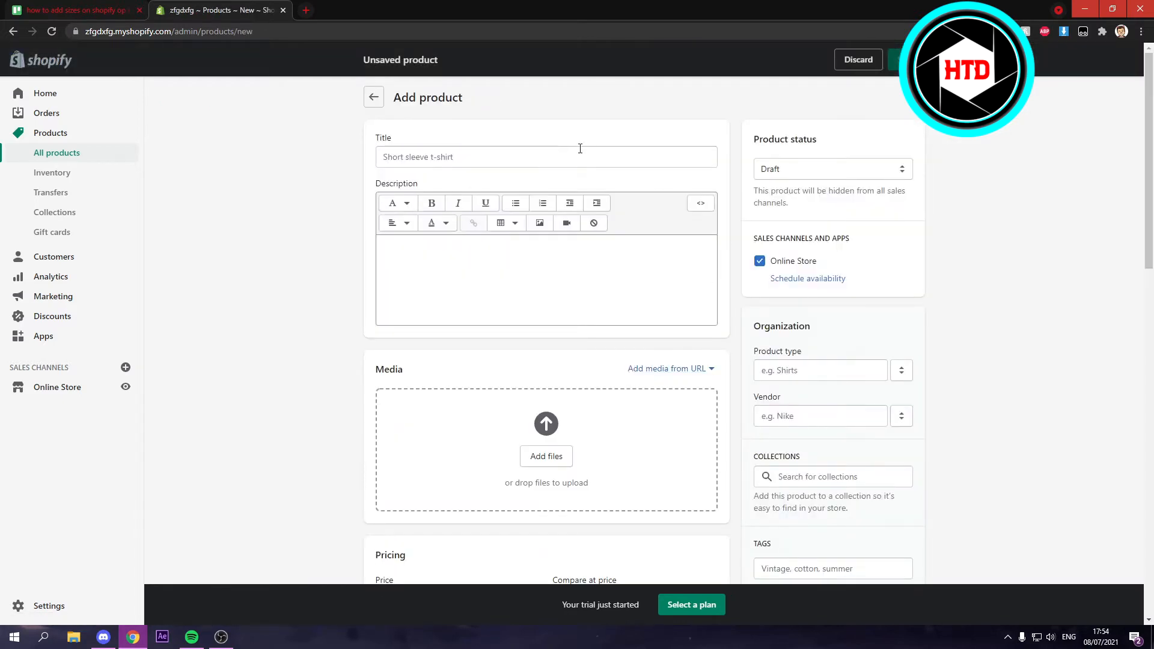
{"action": "left_click", "coordinate": [539, 156]}
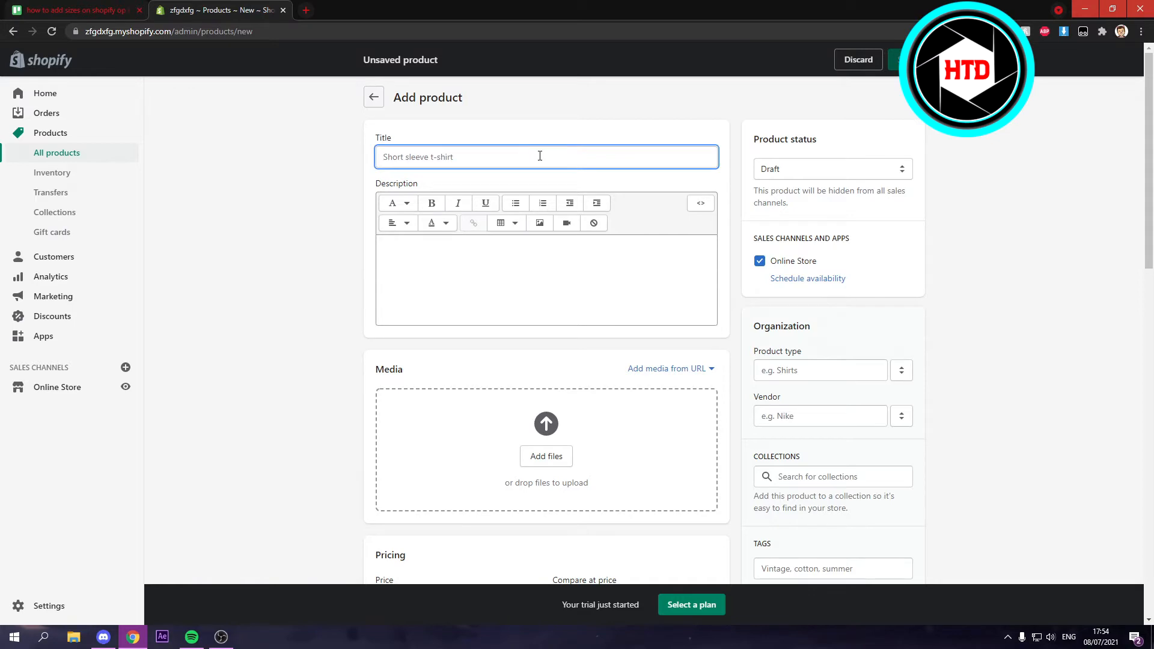
{"action": "type", "text": "t-shirt"}
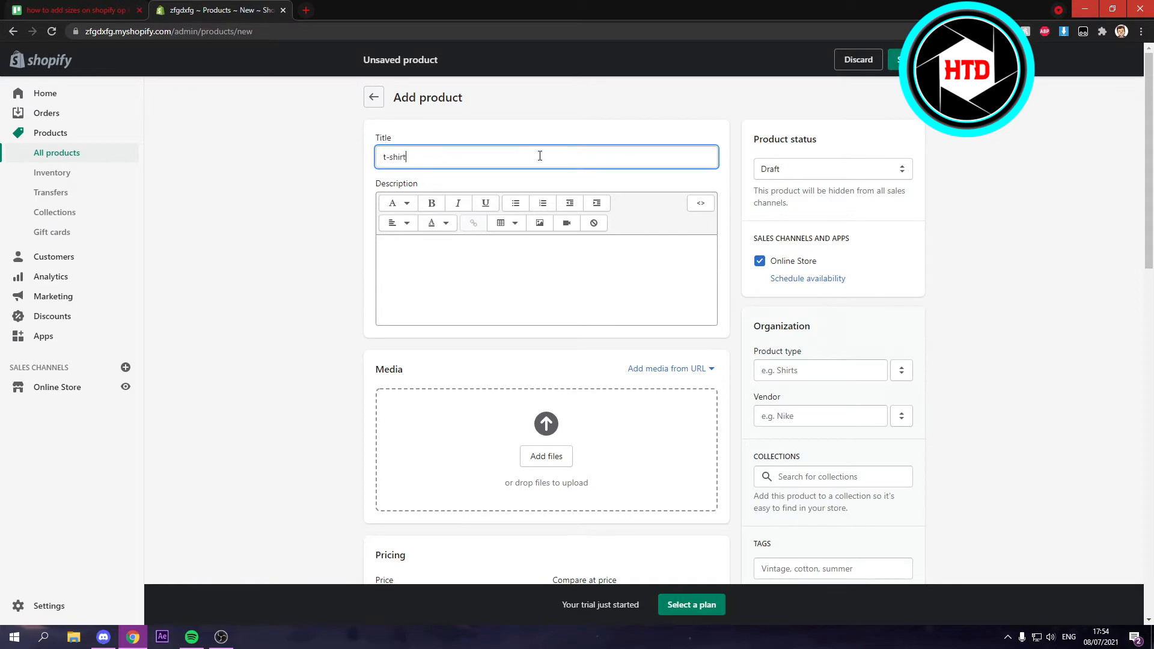
{"action": "left_click", "coordinate": [454, 243]}
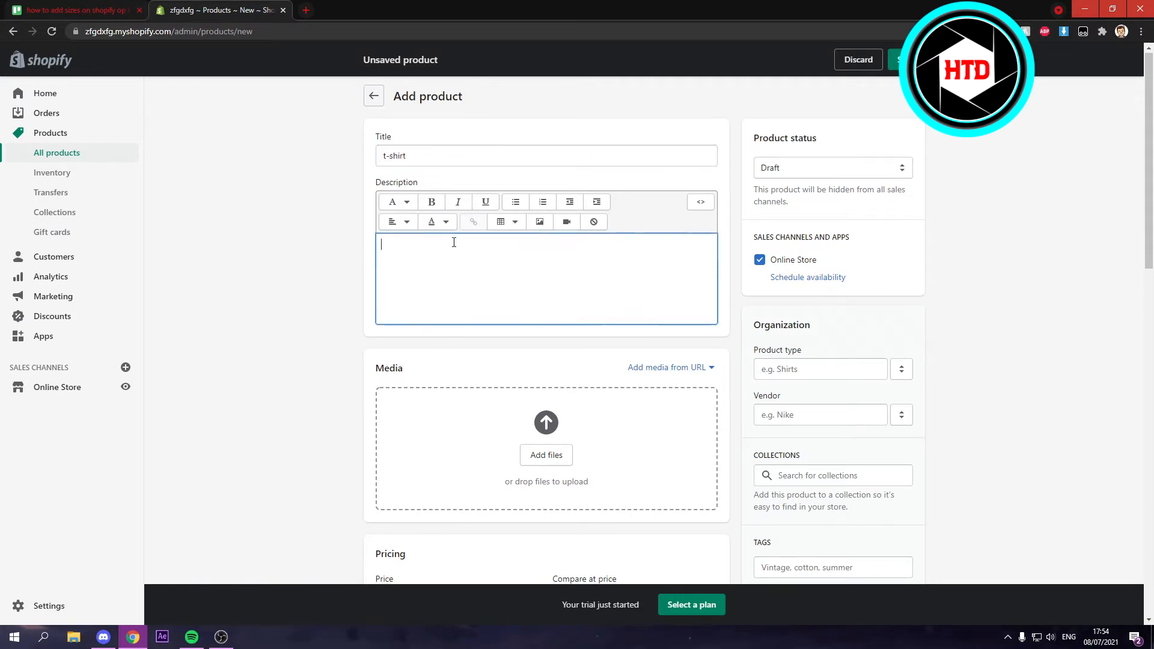
{"action": "scroll", "scroll_direction": "down", "scroll_amount": 3}
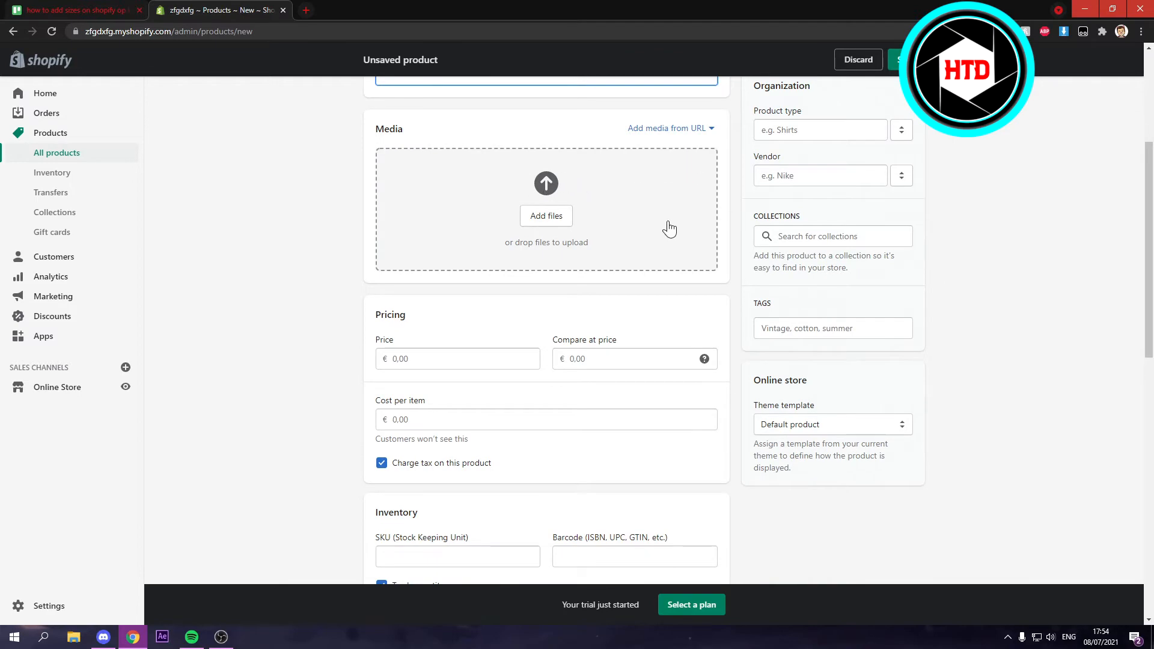
{"action": "scroll", "scroll_direction": "down", "scroll_amount": 3}
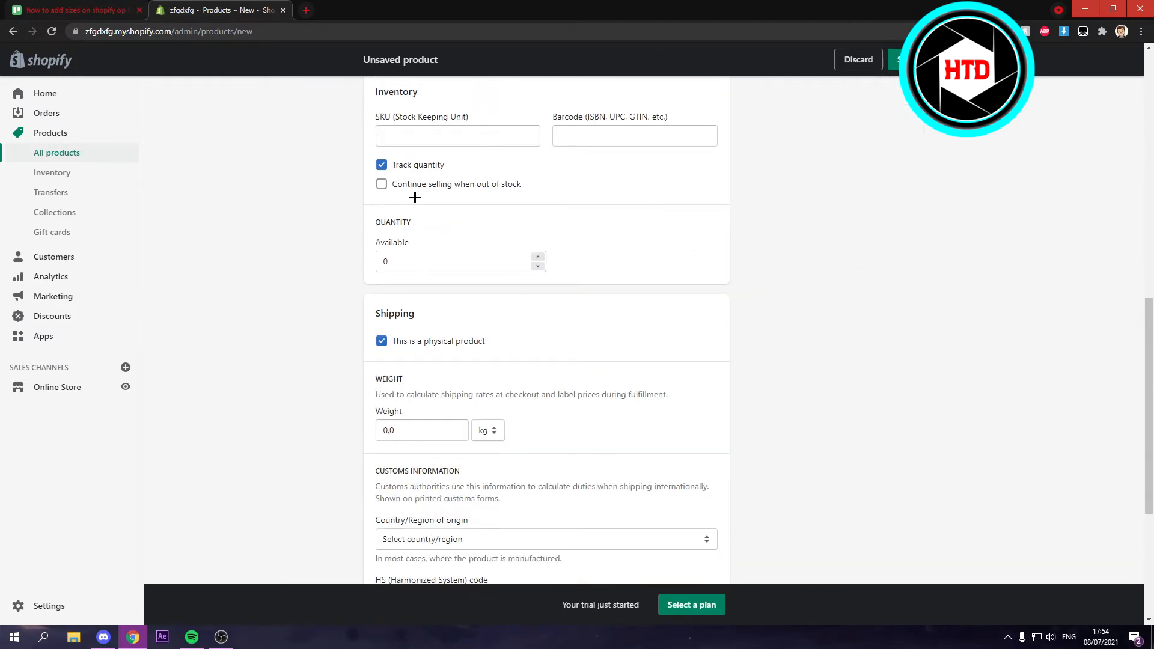
{"action": "scroll", "scroll_direction": "down", "scroll_amount": 3}
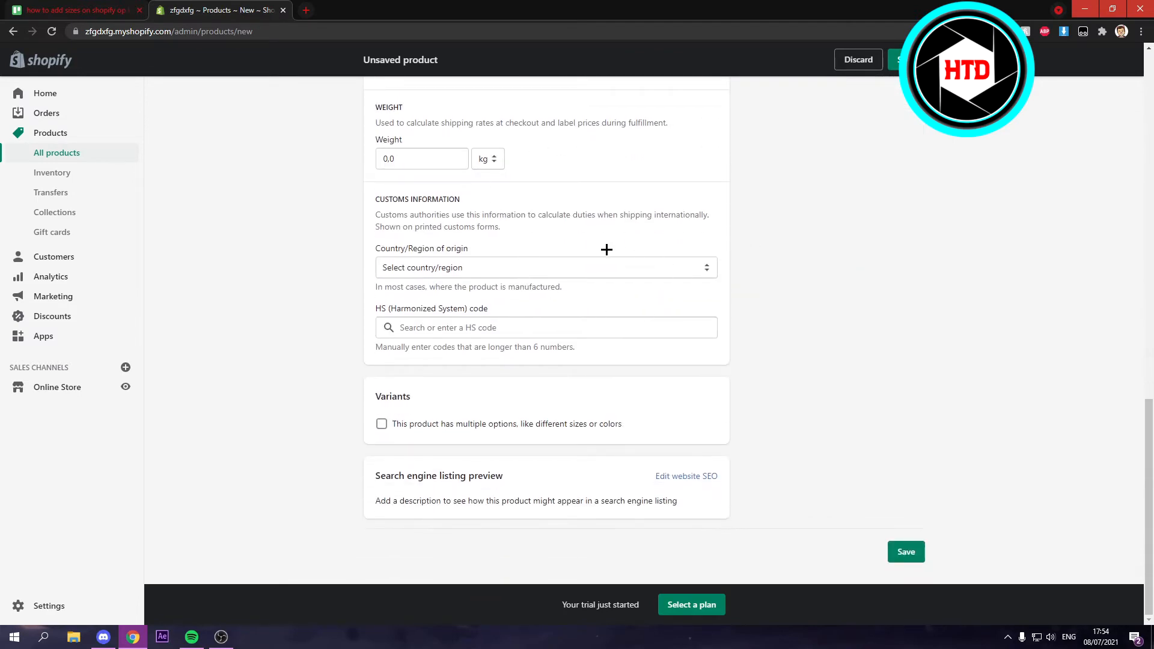
{"action": "scroll", "scroll_direction": "up", "scroll_amount": 3}
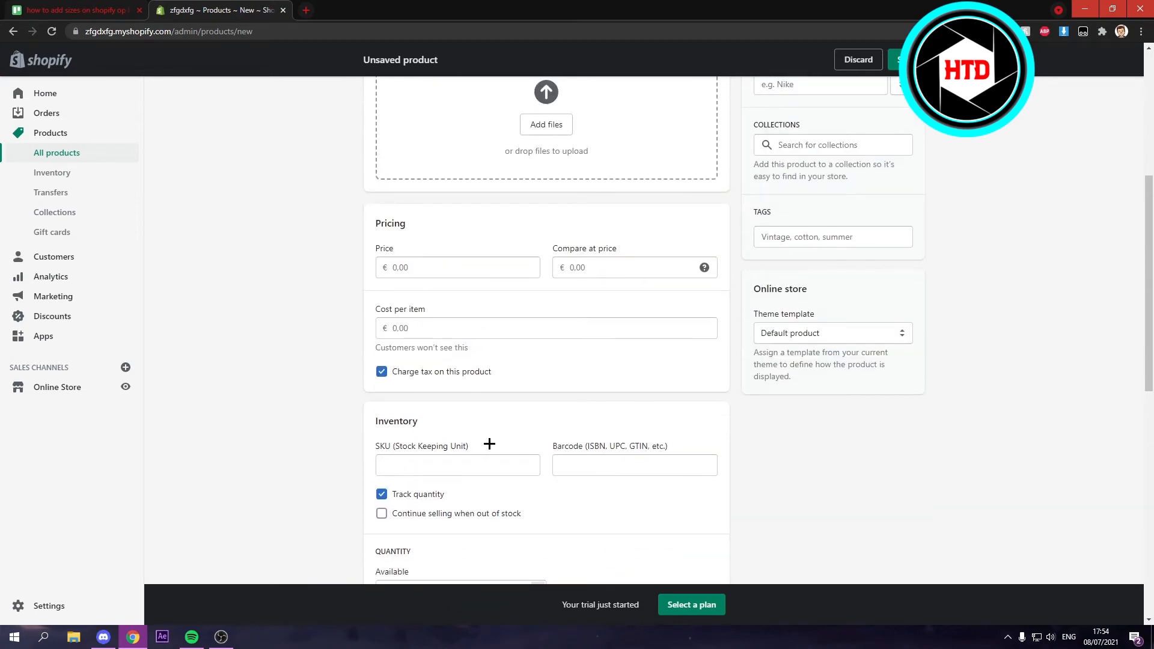
{"action": "scroll", "scroll_direction": "down", "scroll_amount": 3}
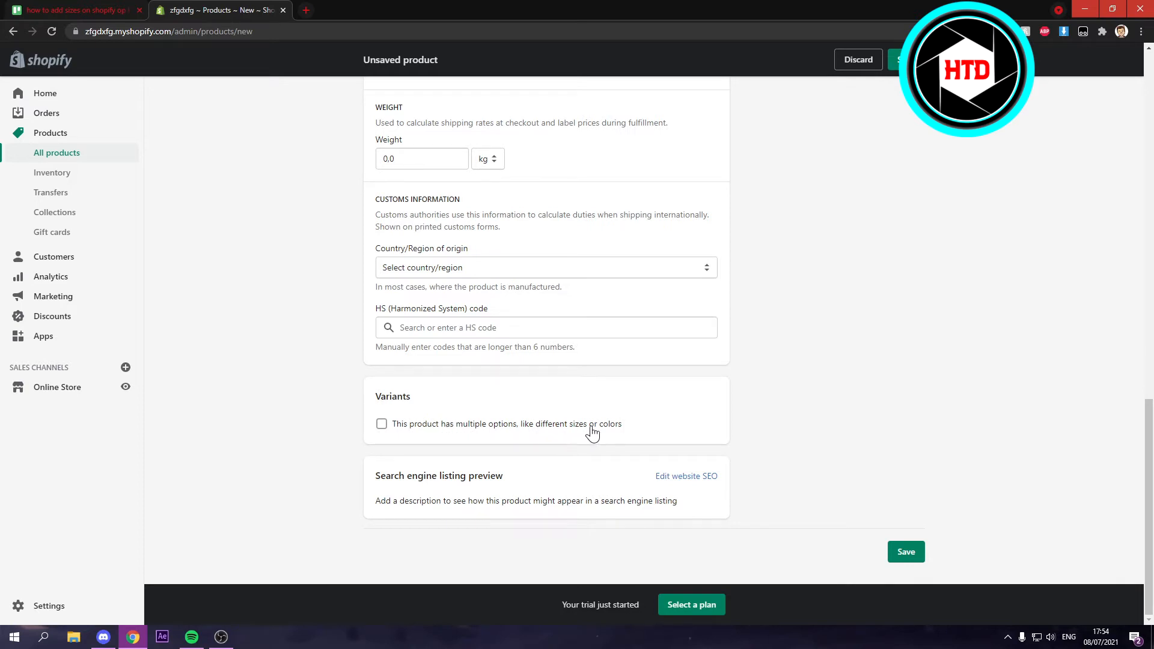
Enable multiple options on the product with Option 1 named Size
{"action": "left_click", "coordinate": [381, 424]}
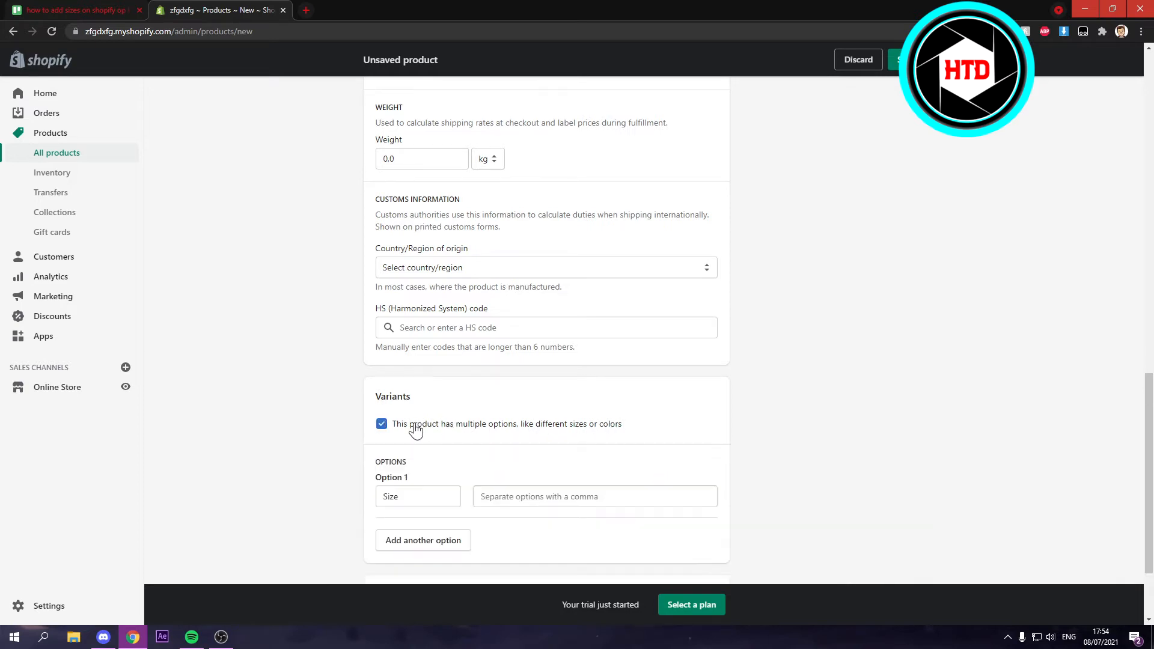
{"action": "scroll", "scroll_direction": "down", "scroll_amount": 3}
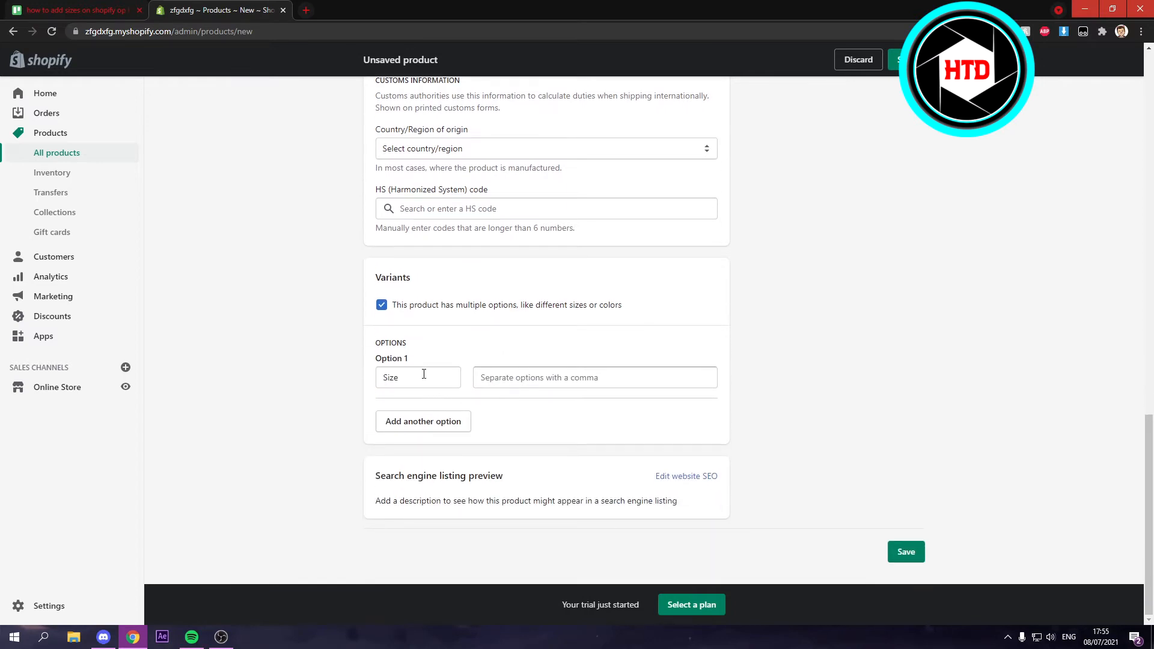
{"action": "left_click", "coordinate": [418, 377]}
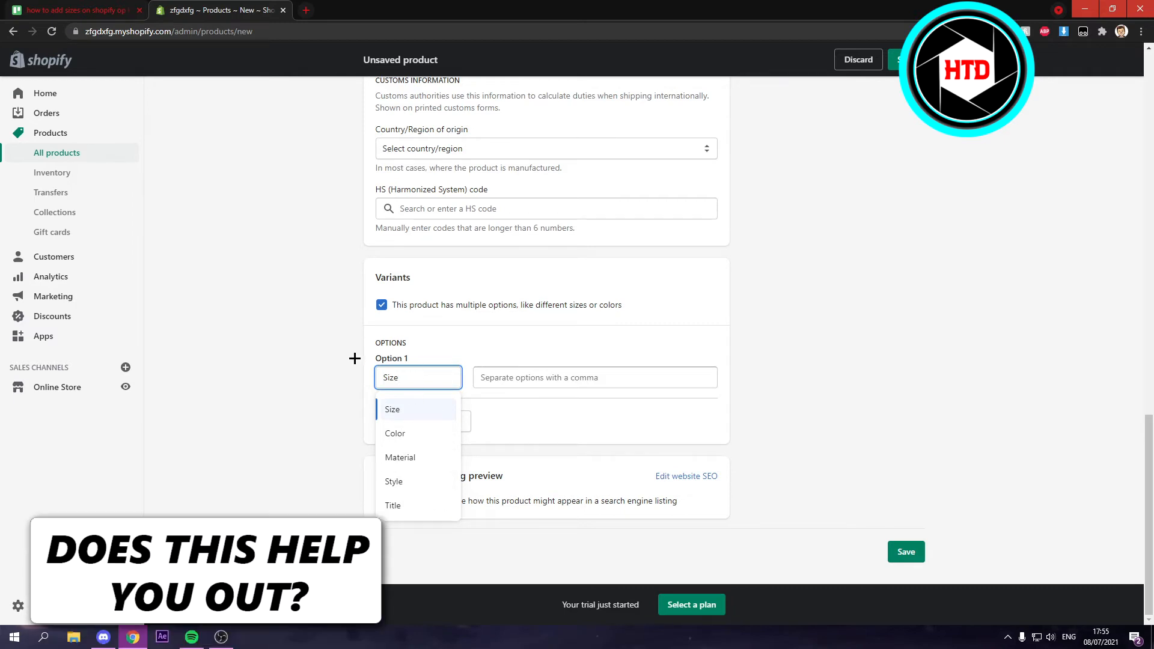
{"action": "left_click", "coordinate": [392, 408]}
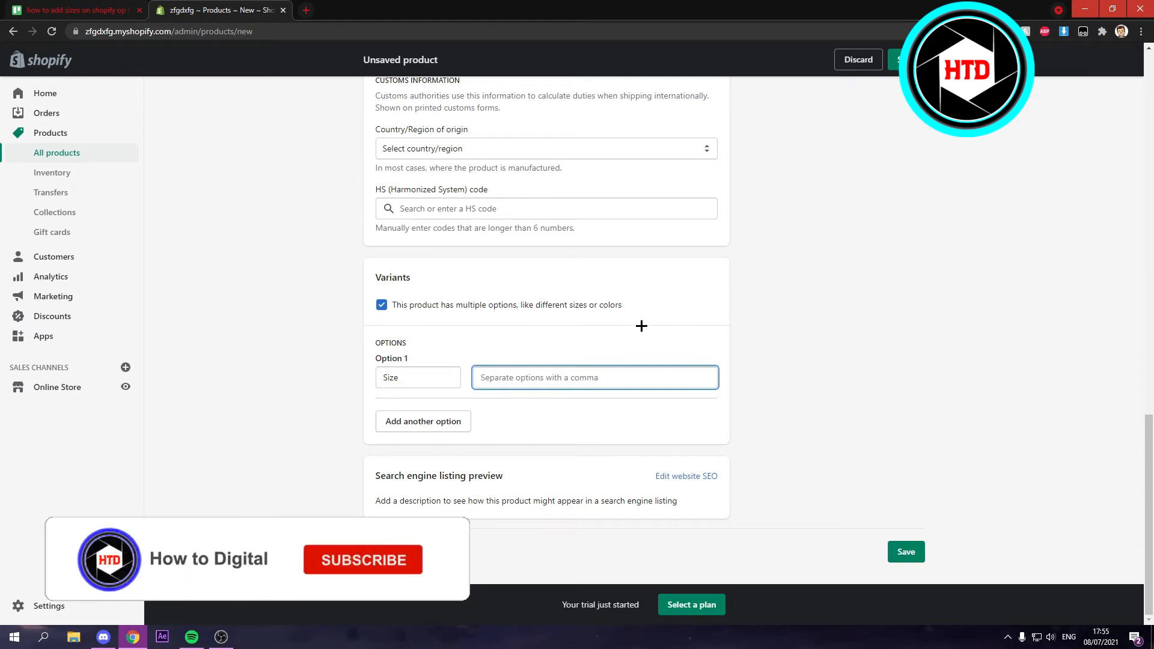
Enter the Size values XS, S, M, L, XL and XXL, producing the variant preview
{"action": "type", "text": "XS"}
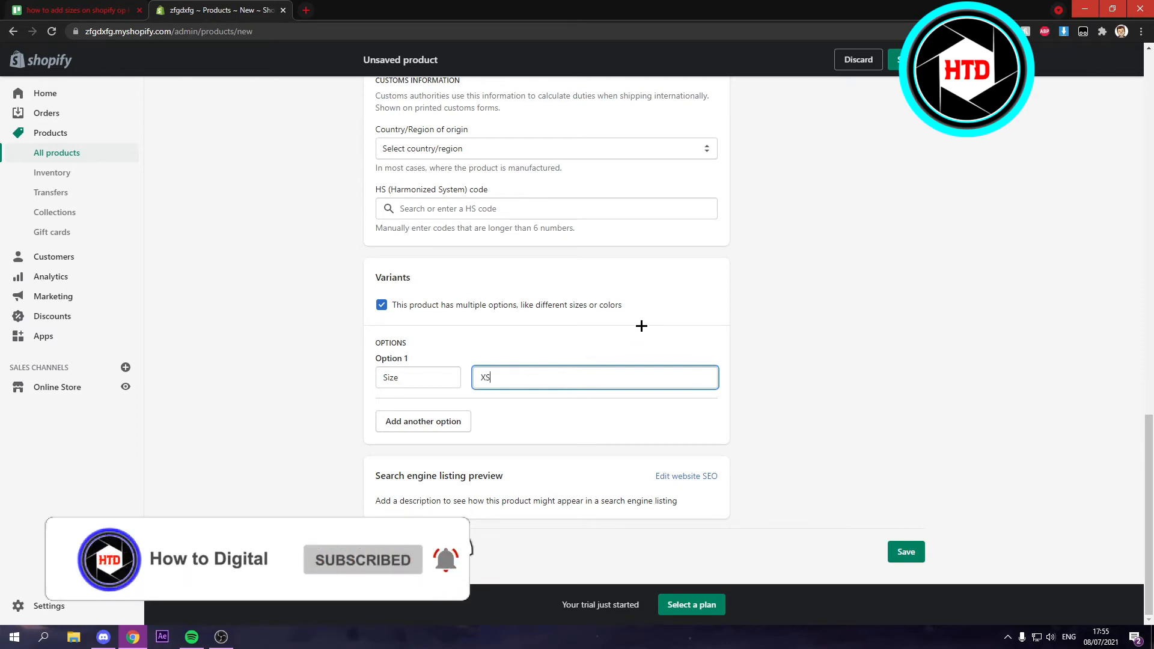
{"action": "type", "text": "S"}
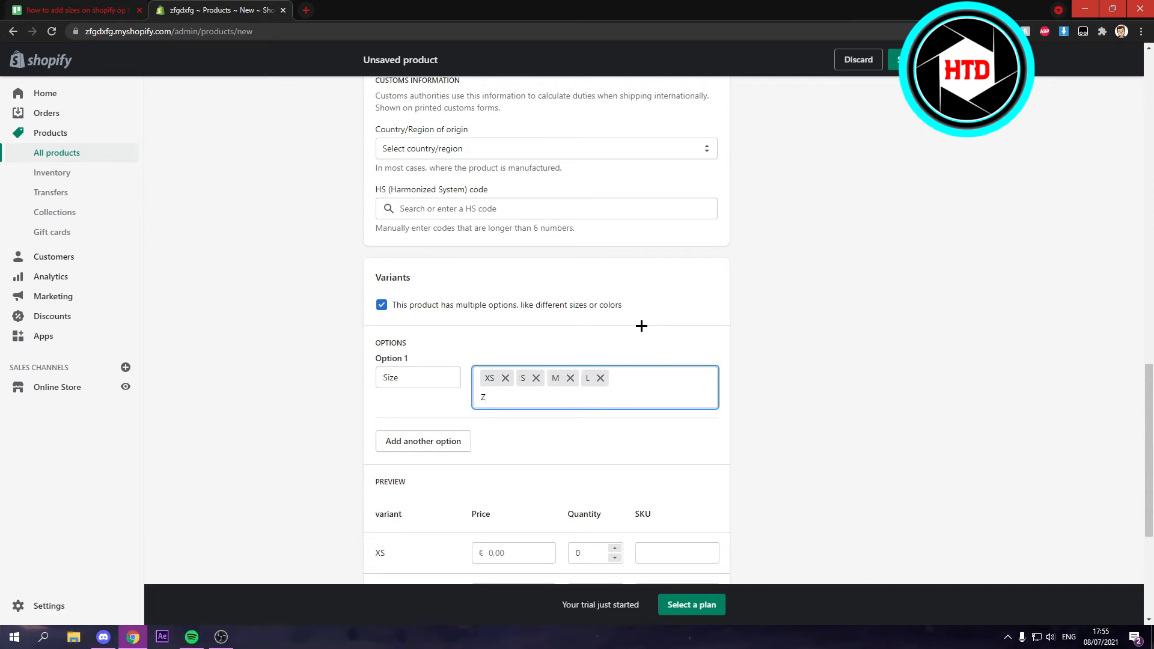
{"action": "type", "text": "X"}
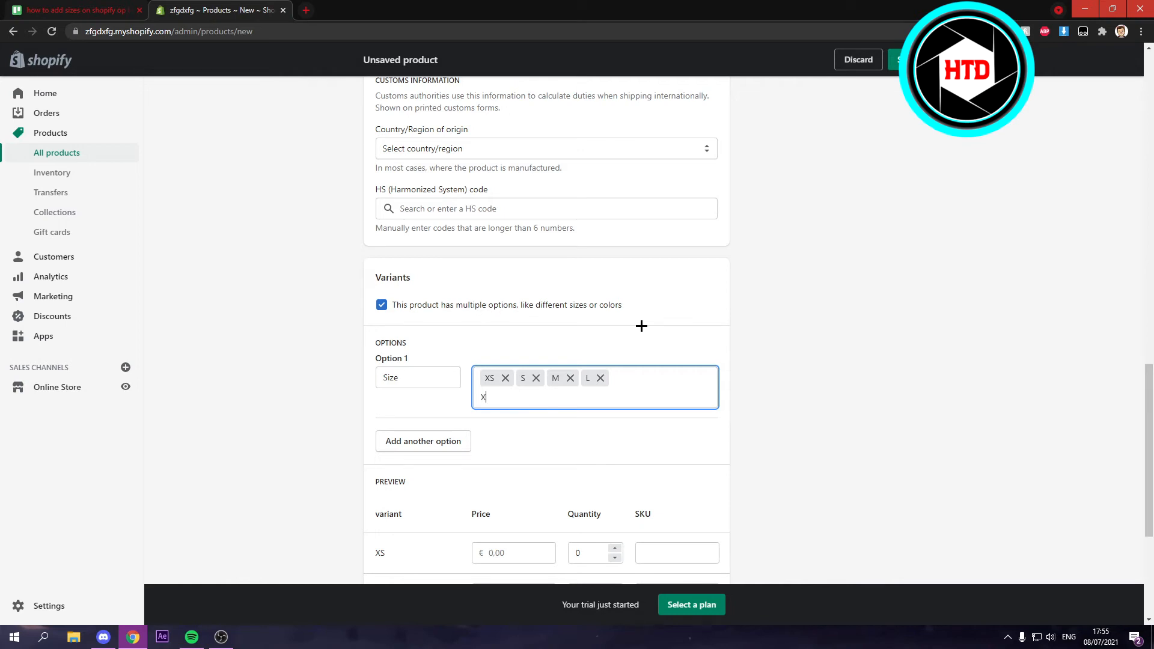
{"action": "type", "text": "XL"}
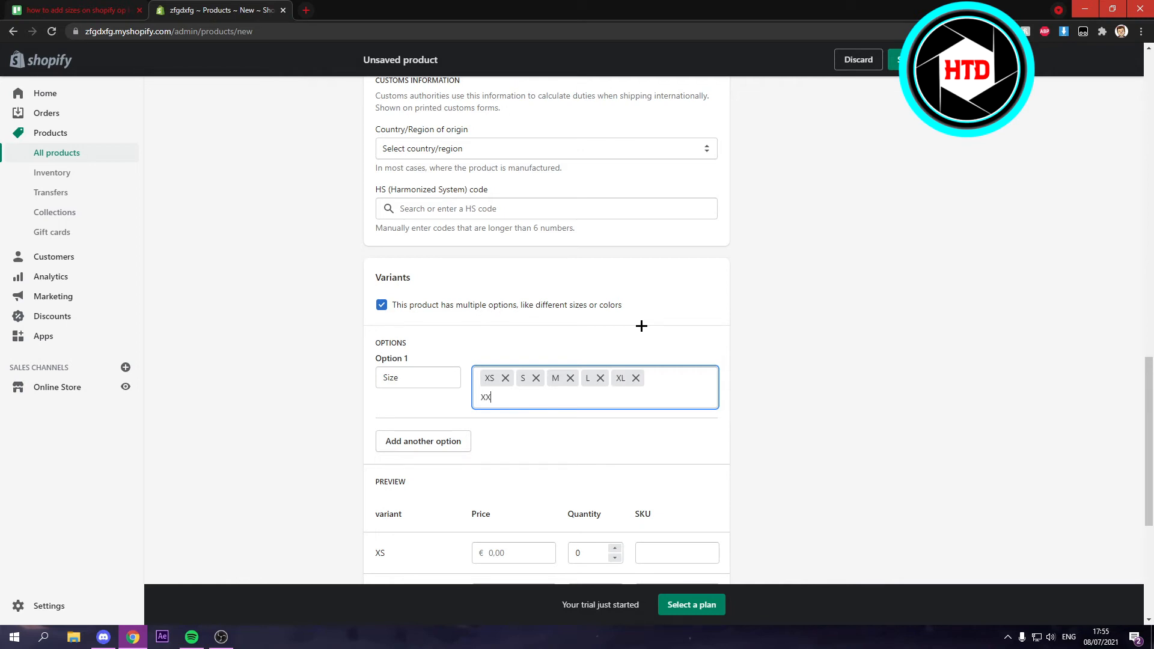
{"action": "key", "text": "Enter"}
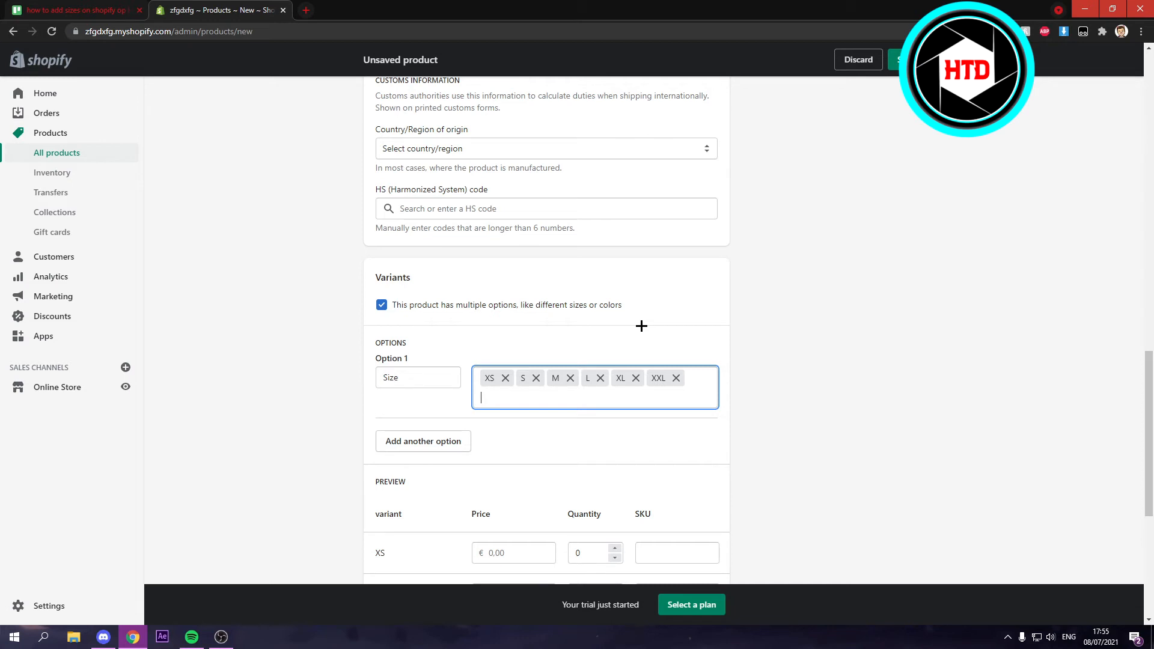
{"action": "mouse_move", "coordinate": [693, 382]}
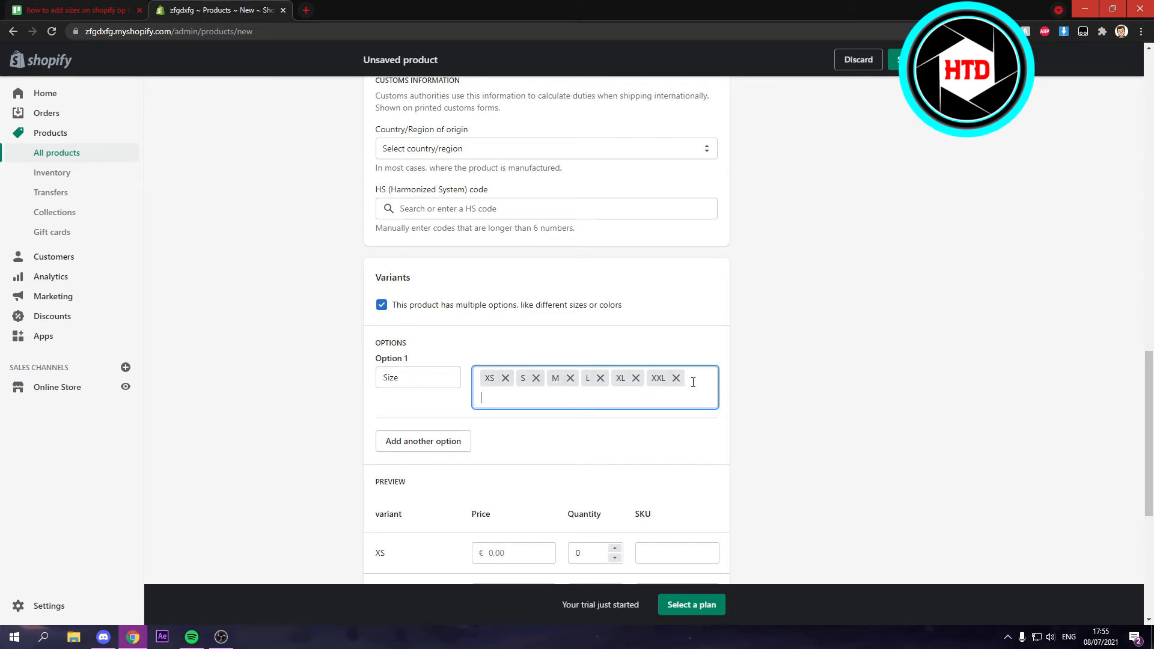
{"action": "scroll", "scroll_direction": "down", "scroll_amount": 3}
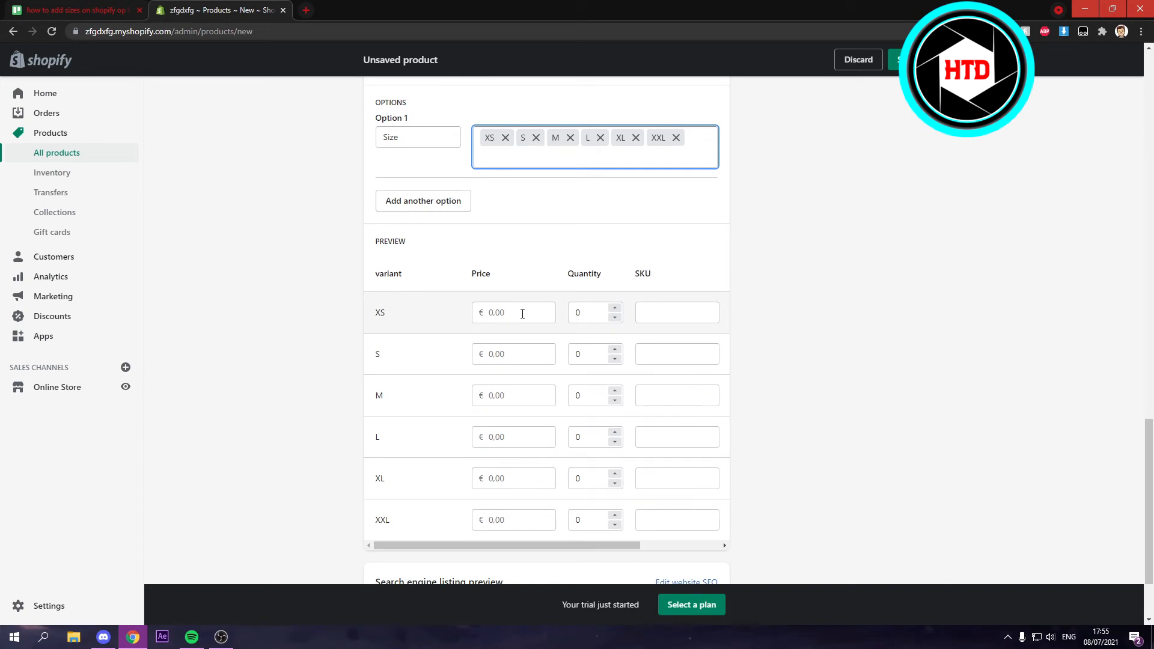
{"action": "scroll", "scroll_direction": "down", "scroll_amount": 3}
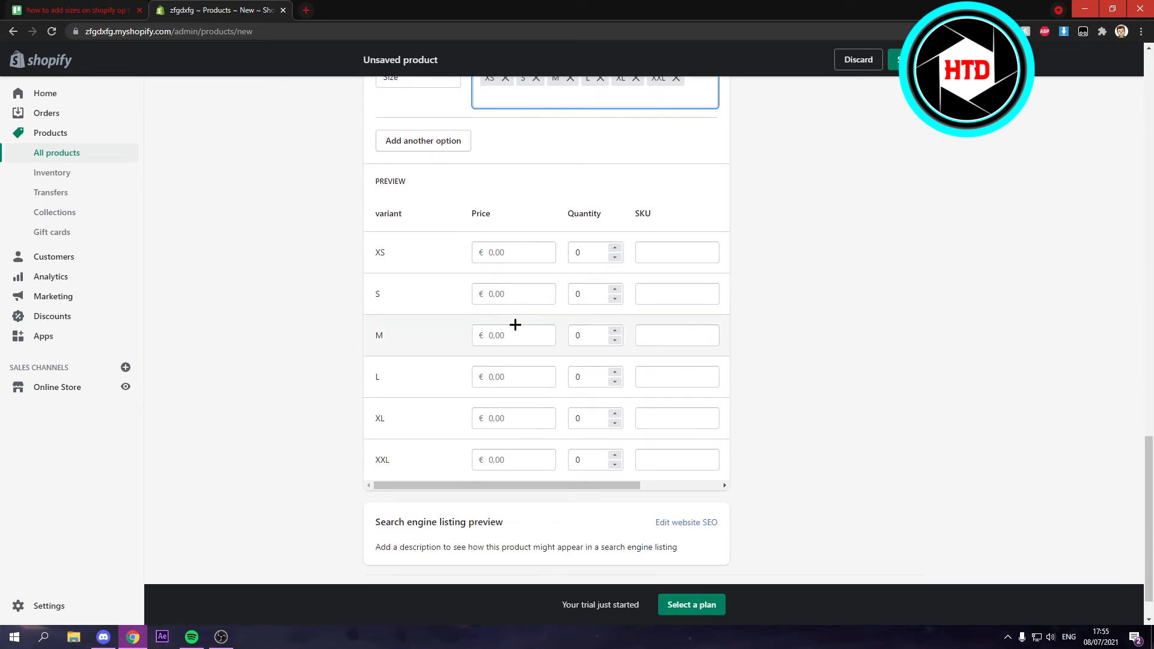
{"action": "mouse_move", "coordinate": [497, 481]}
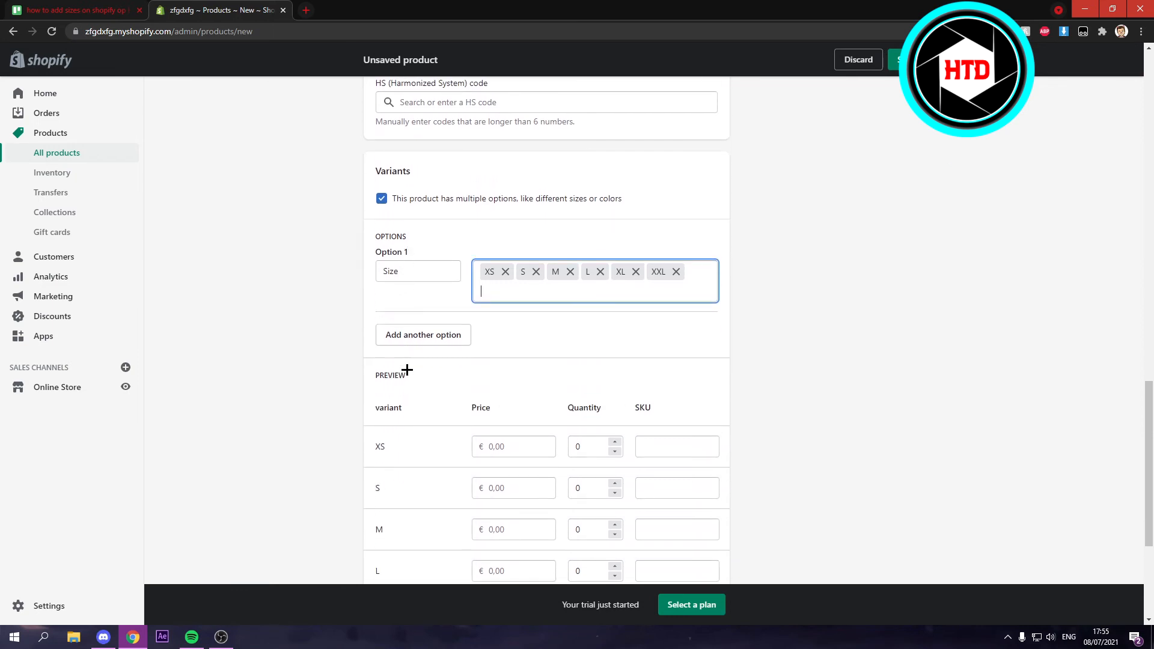
Add a second option Color with values red and blue, generating size/color variant rows
{"action": "left_click", "coordinate": [423, 334]}
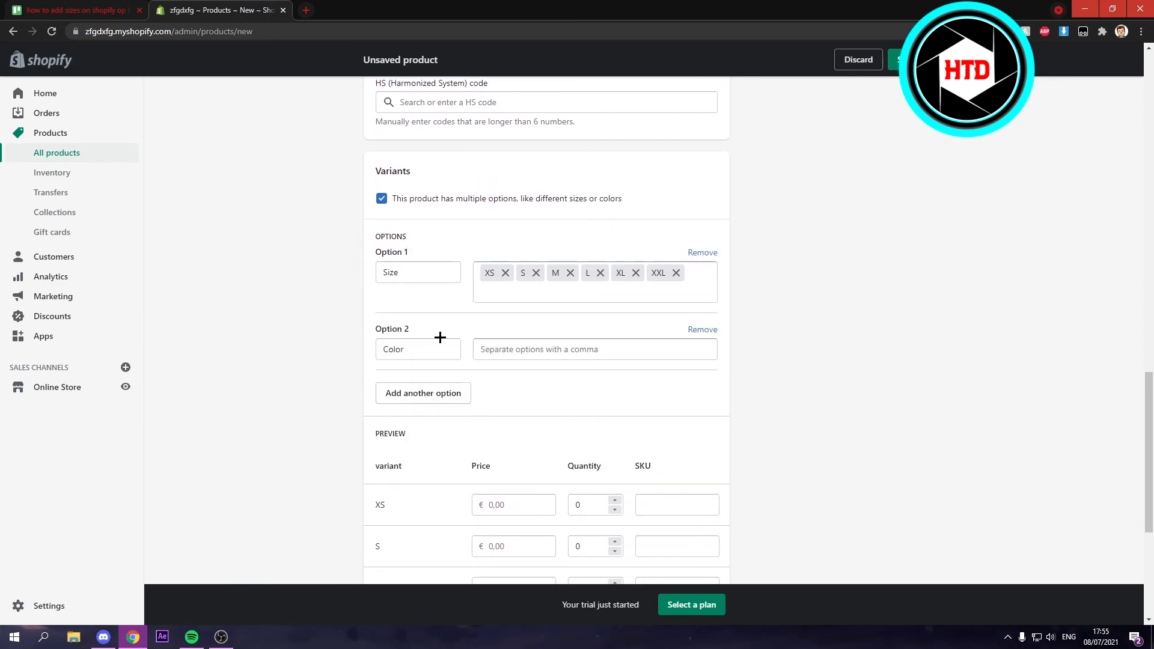
{"action": "left_click", "coordinate": [418, 349]}
{"action": "type", "text": "bl"}
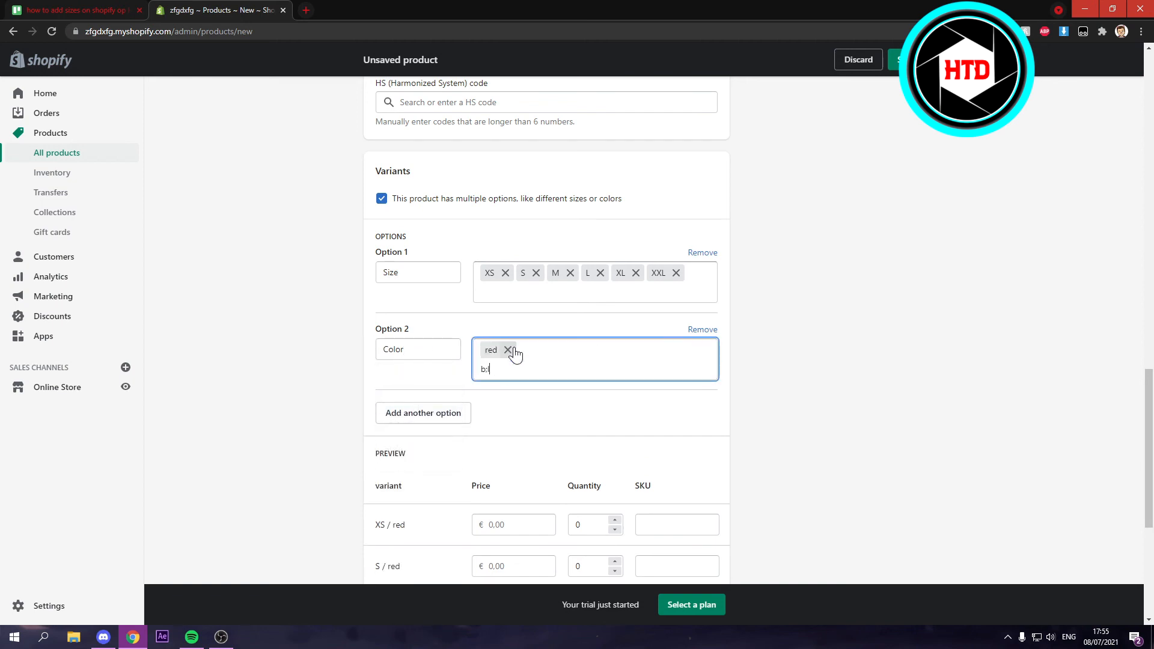
{"action": "key", "text": "Enter"}
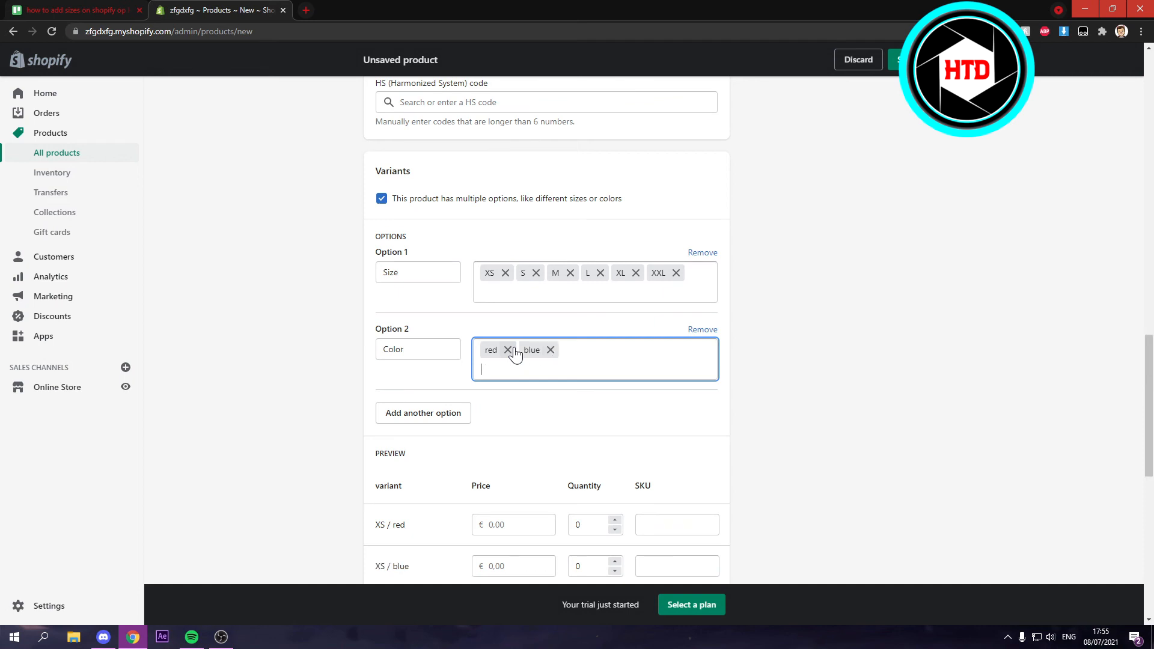
{"action": "scroll", "scroll_direction": "down", "scroll_amount": 3}
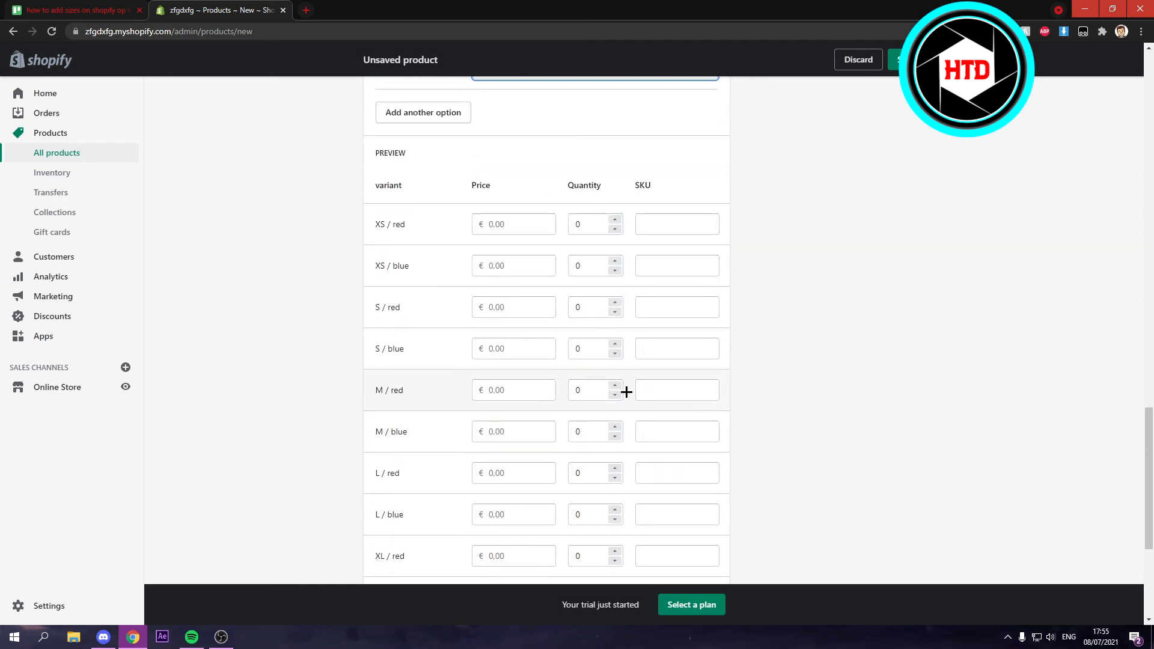
{"action": "mouse_move", "coordinate": [877, 301]}
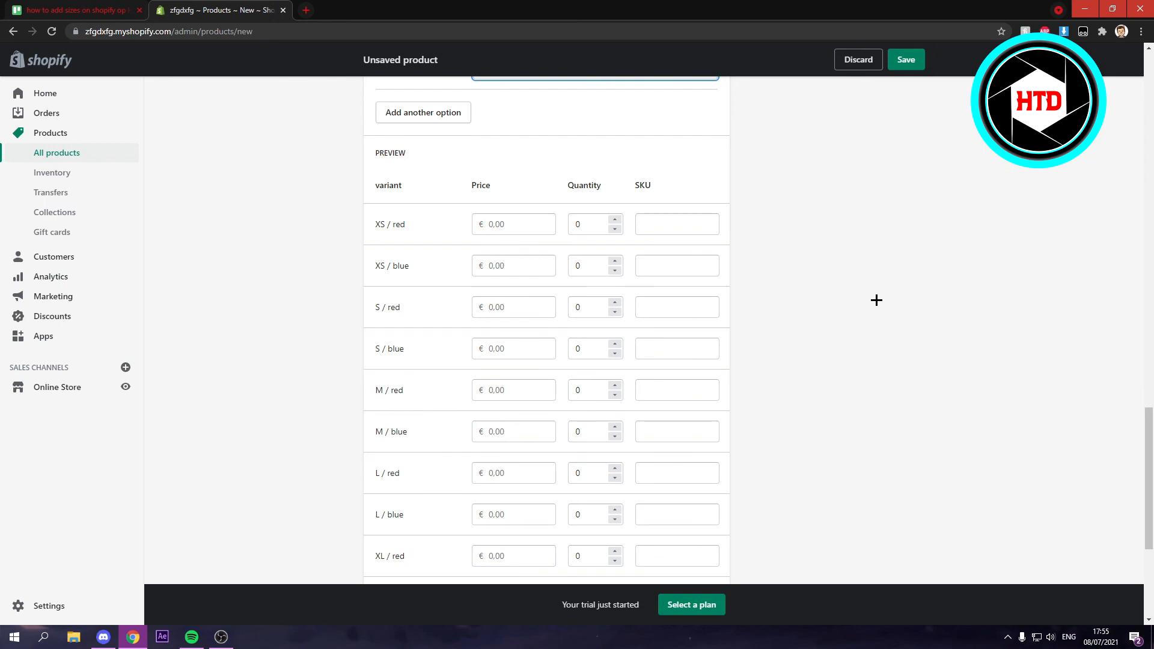